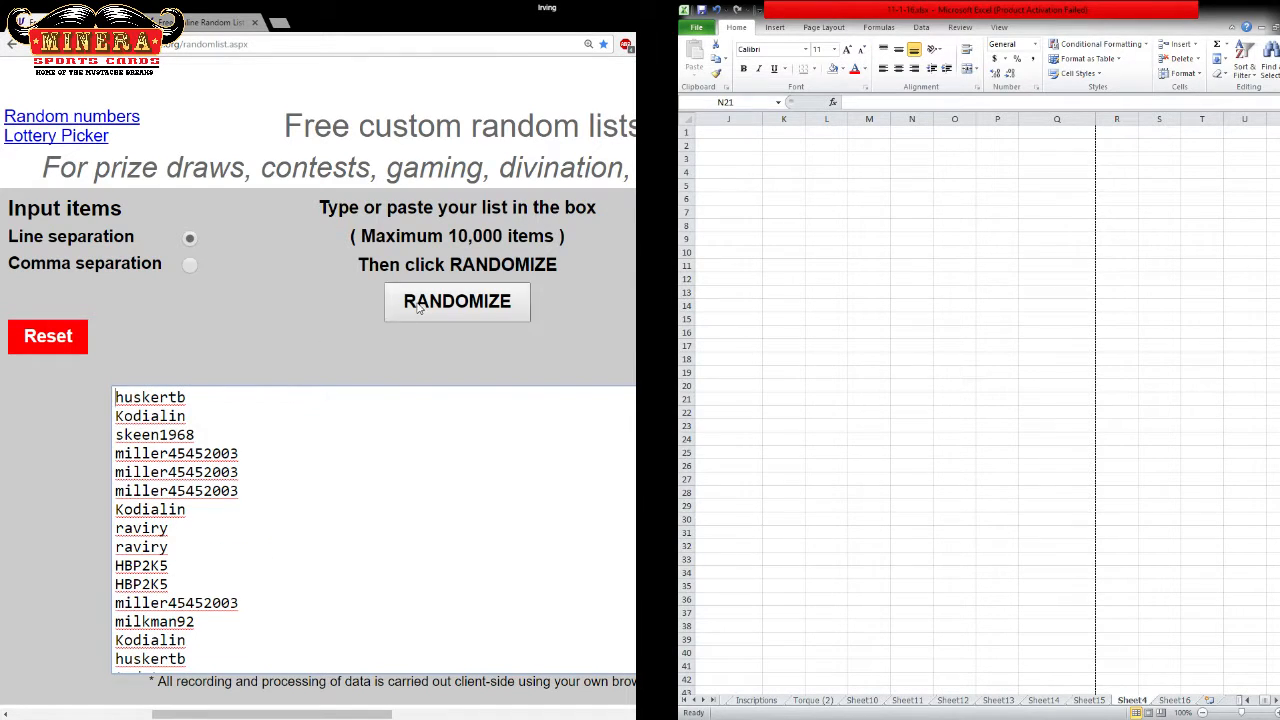
Shuffle the 28 breaker names six times to get the final randomized order
{"action": "left_click", "coordinate": [456, 300]}
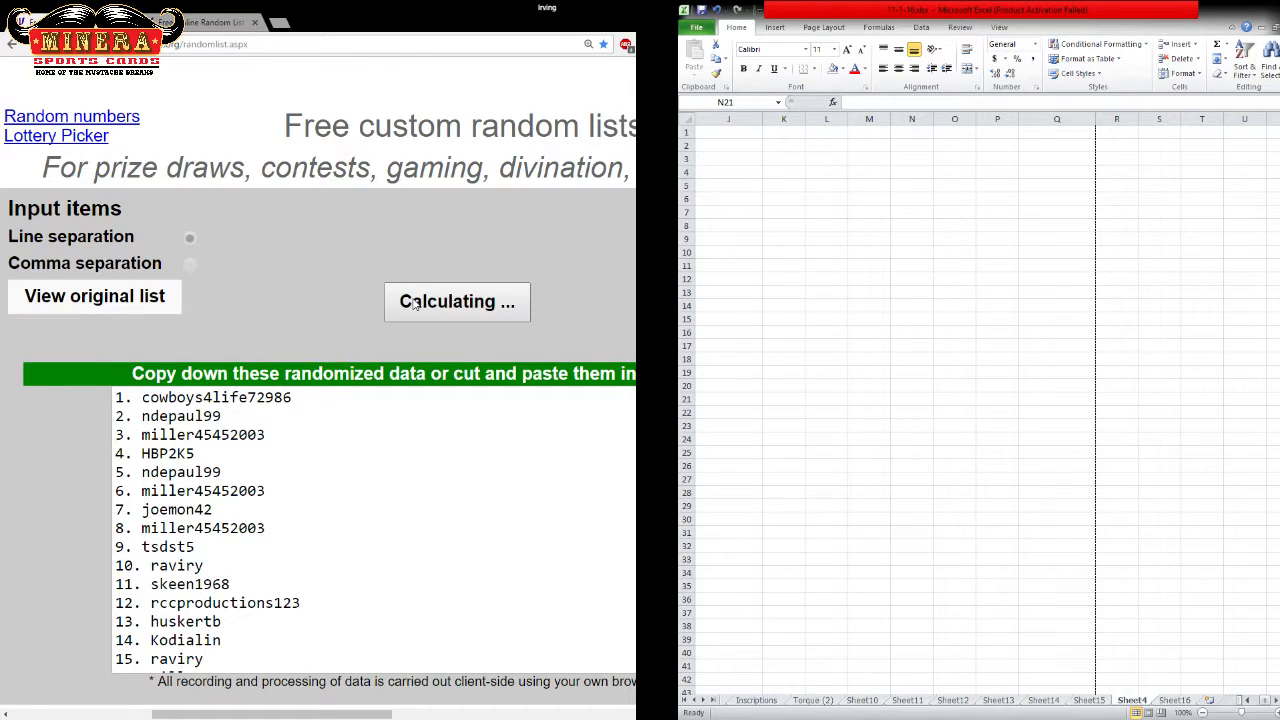
{"action": "left_click", "coordinate": [456, 300]}
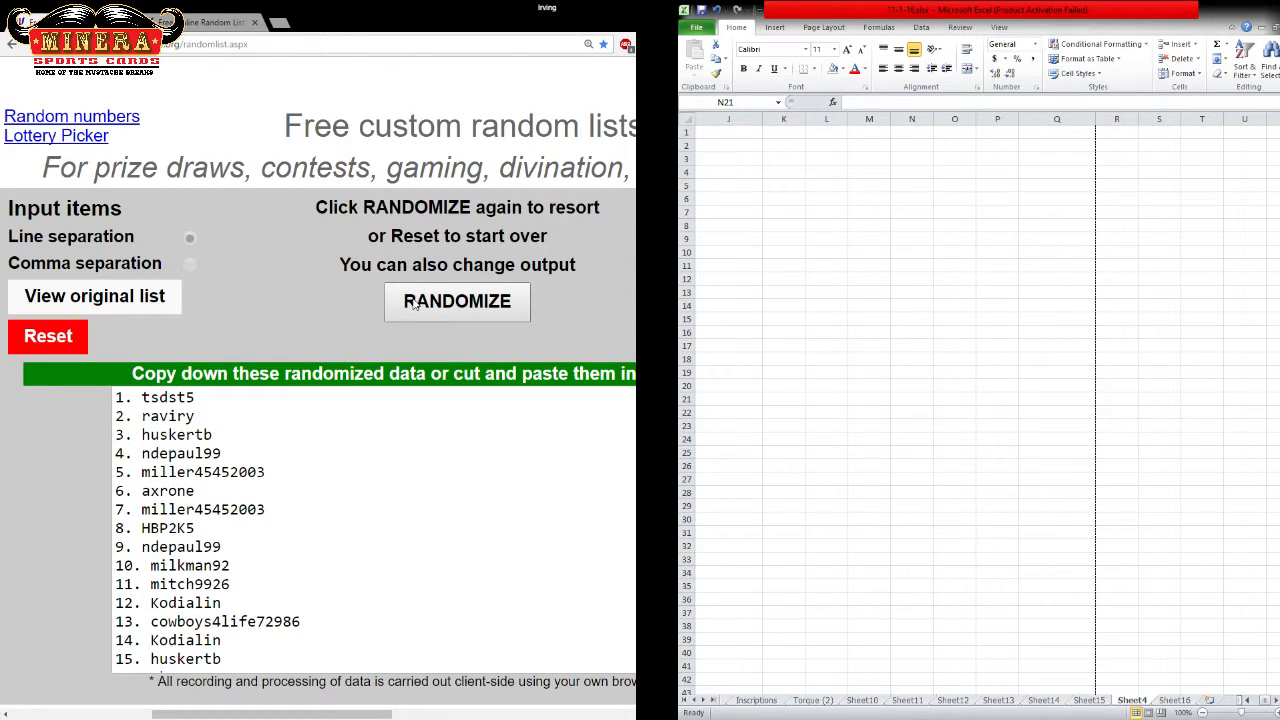
{"action": "left_click", "coordinate": [456, 302]}
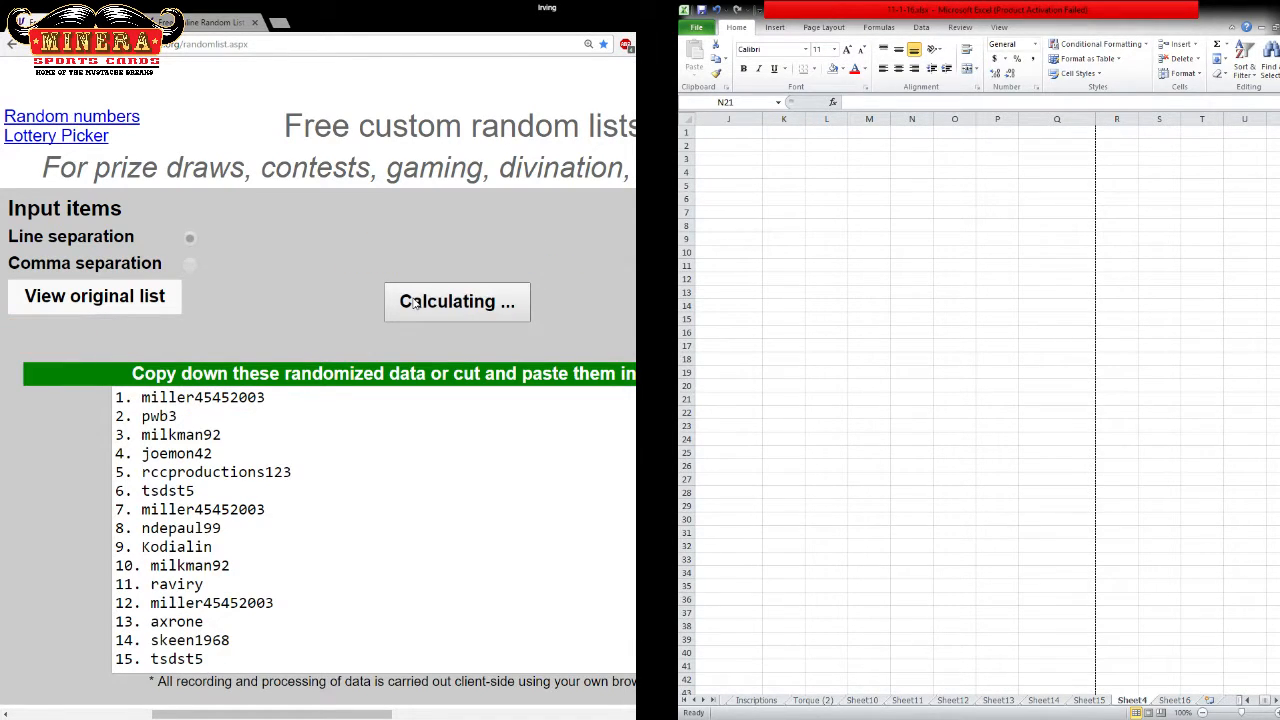
{"action": "left_click", "coordinate": [456, 300]}
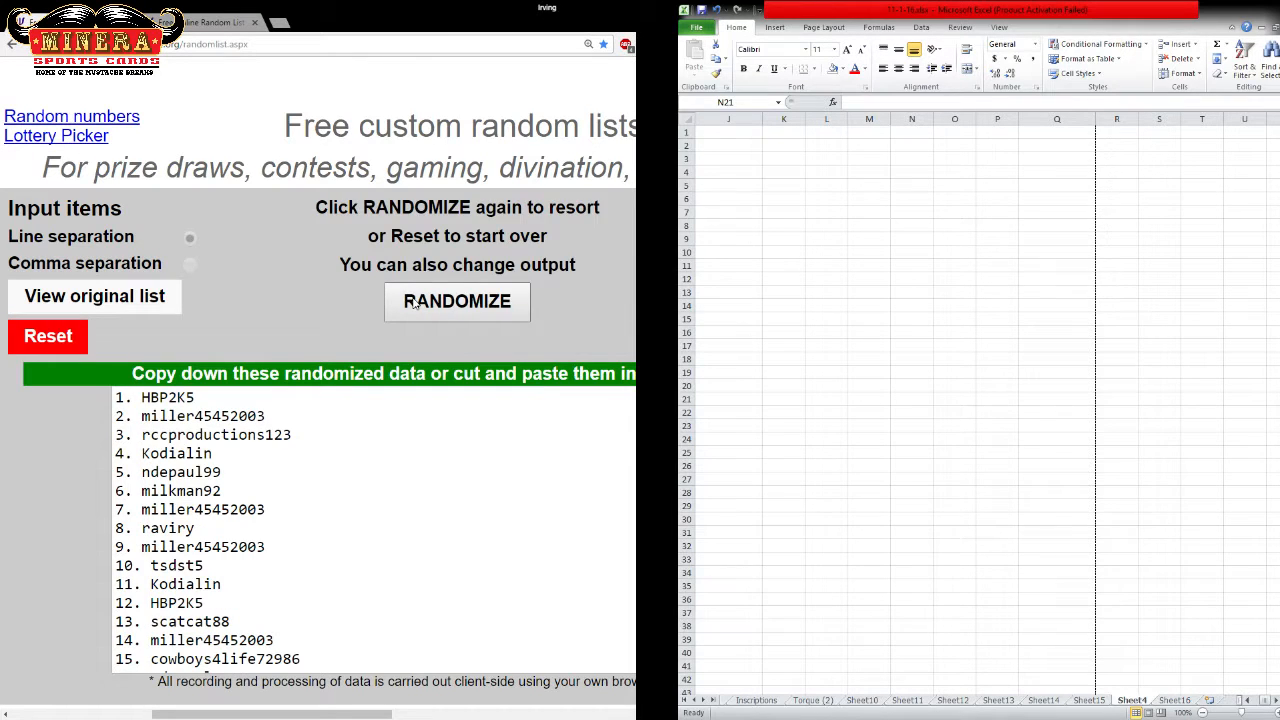
{"action": "left_click", "coordinate": [456, 302]}
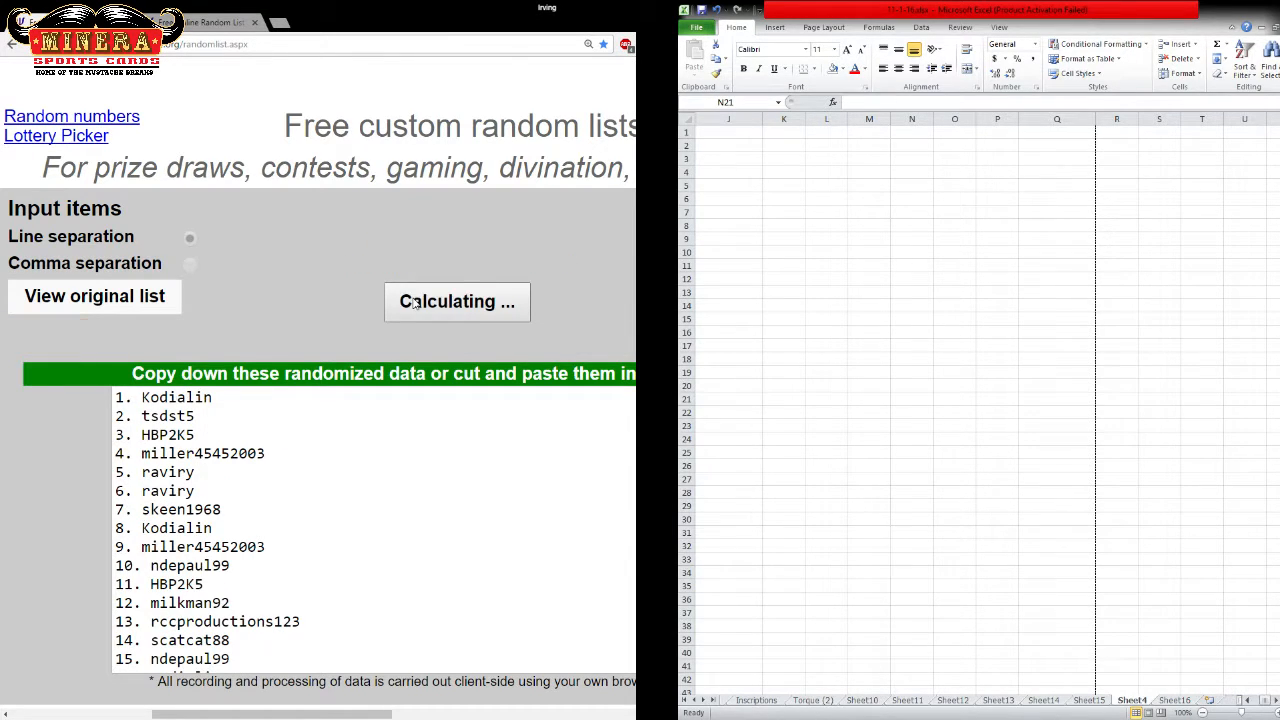
{"action": "left_click", "coordinate": [456, 300]}
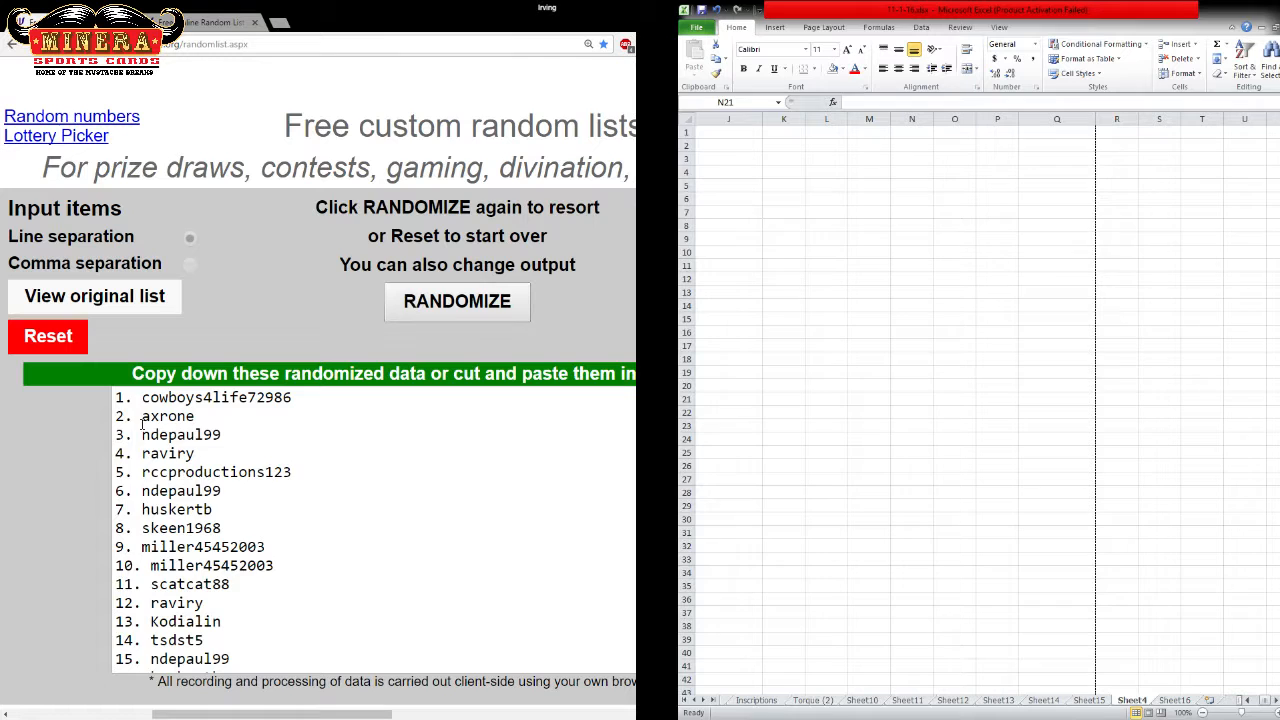
Copy the shuffled breaker names and paste them into Excel column J
{"action": "left_click_drag", "start_coordinate": [140, 396], "coordinate": [280, 620]}
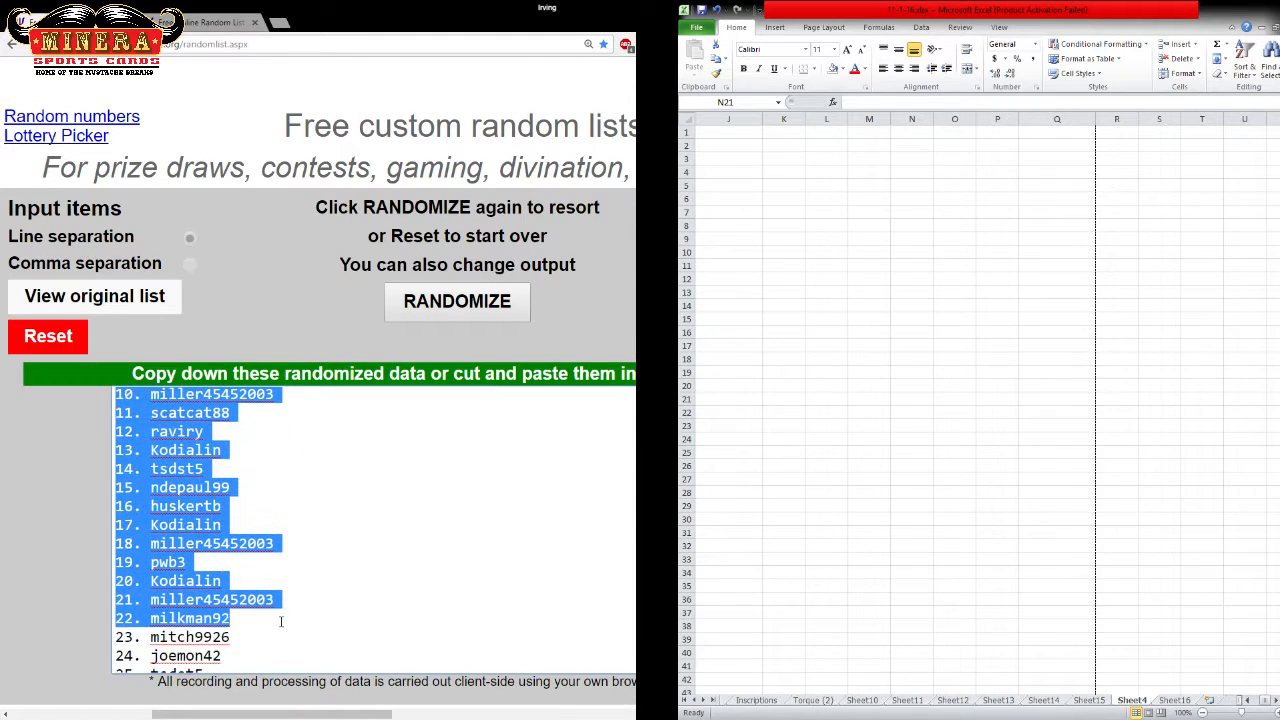
{"action": "scroll", "scroll_direction": "down", "scroll_amount": 3}
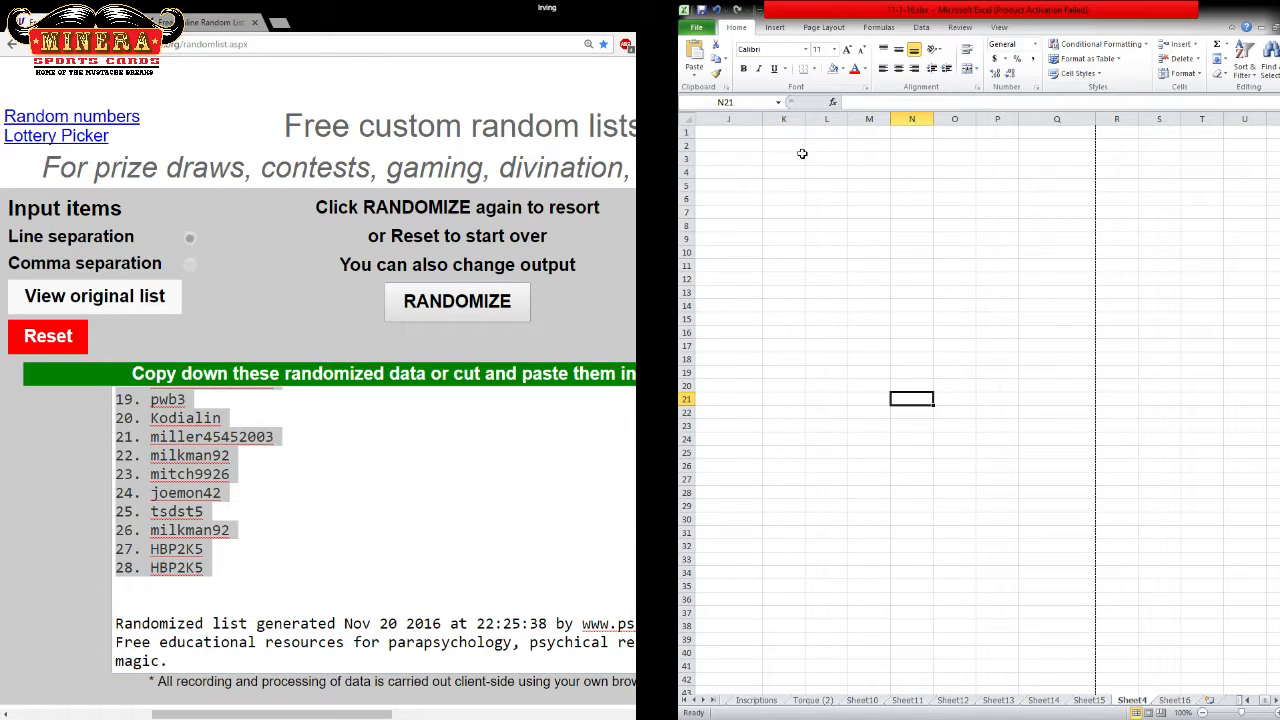
{"action": "key", "text": "ctrl+v"}
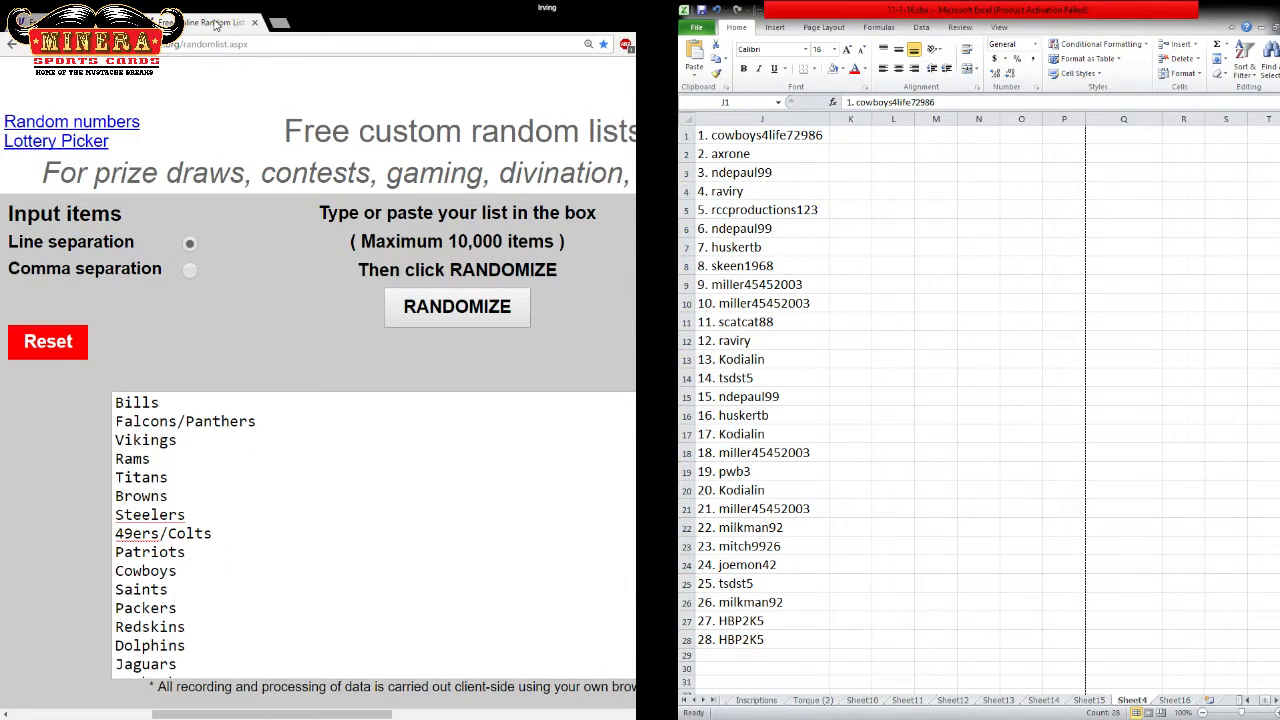
Load the NFL team list into the generator's input box
{"action": "left_click", "coordinate": [244, 500]}
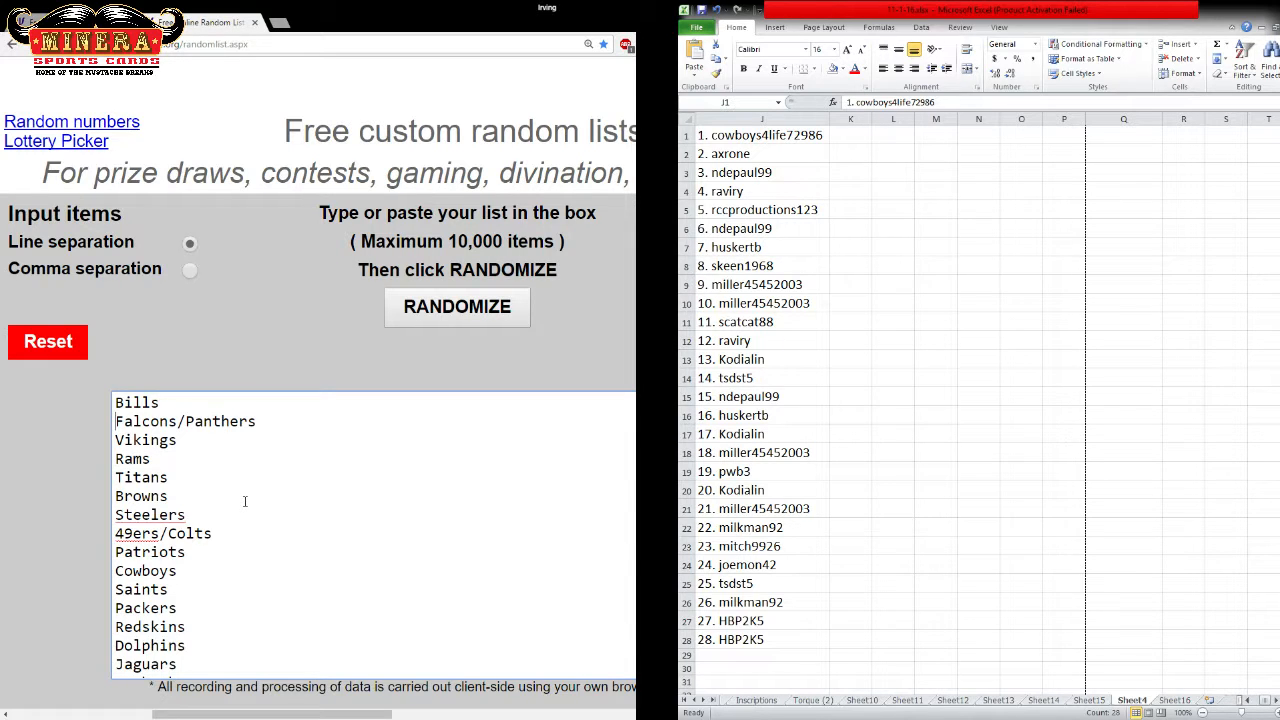
{"action": "double_click", "coordinate": [136, 532]}
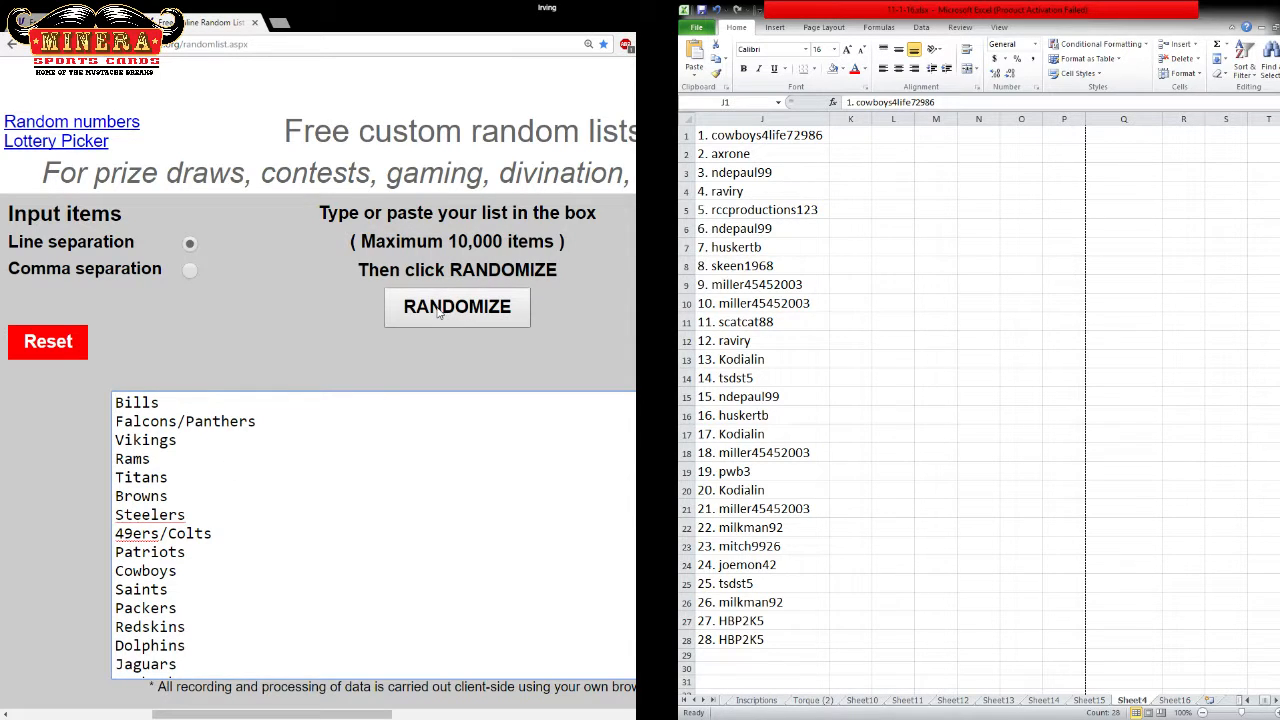
Shuffle the NFL team names six times and select the final randomized order
{"action": "left_click", "coordinate": [456, 306]}
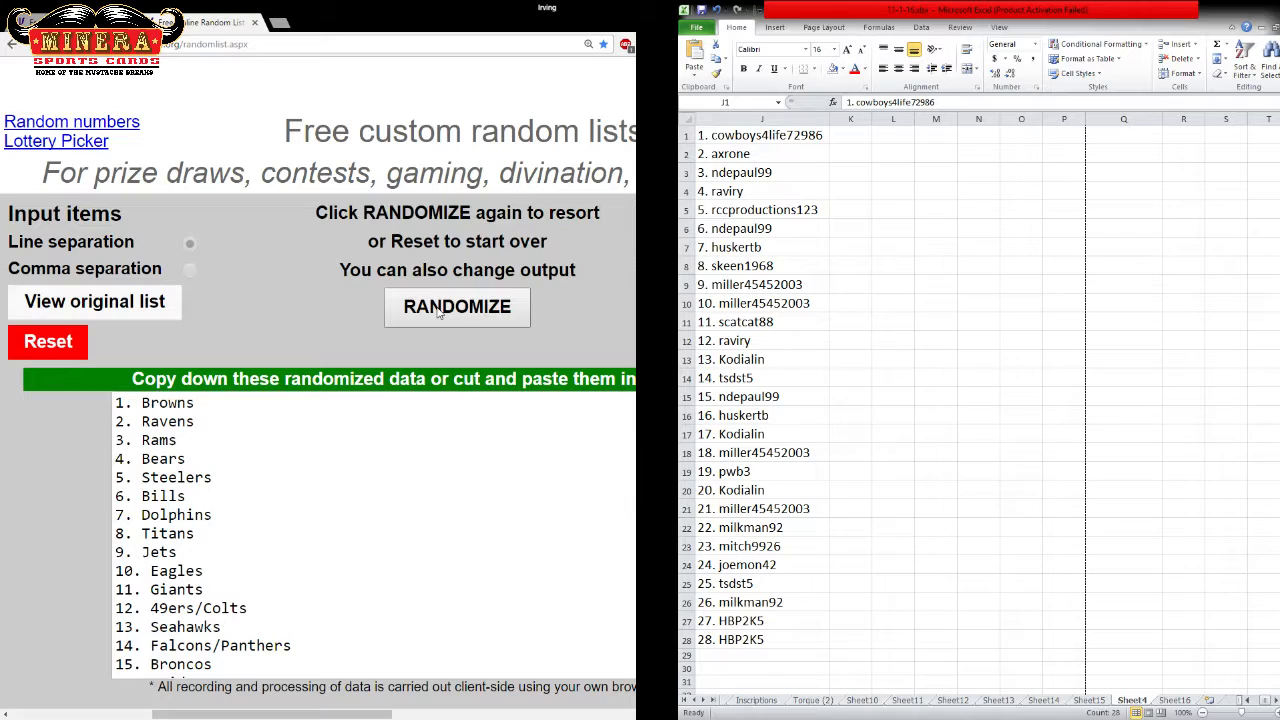
{"action": "left_click", "coordinate": [456, 308]}
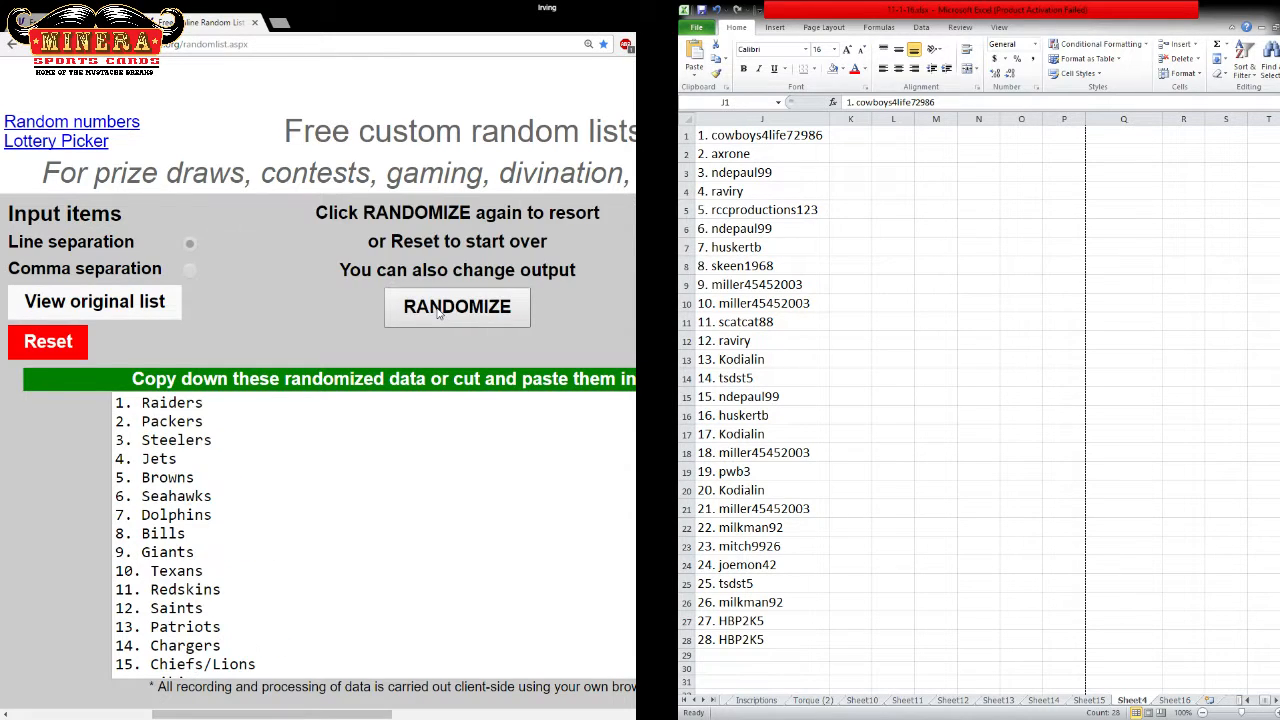
{"action": "left_click", "coordinate": [456, 306]}
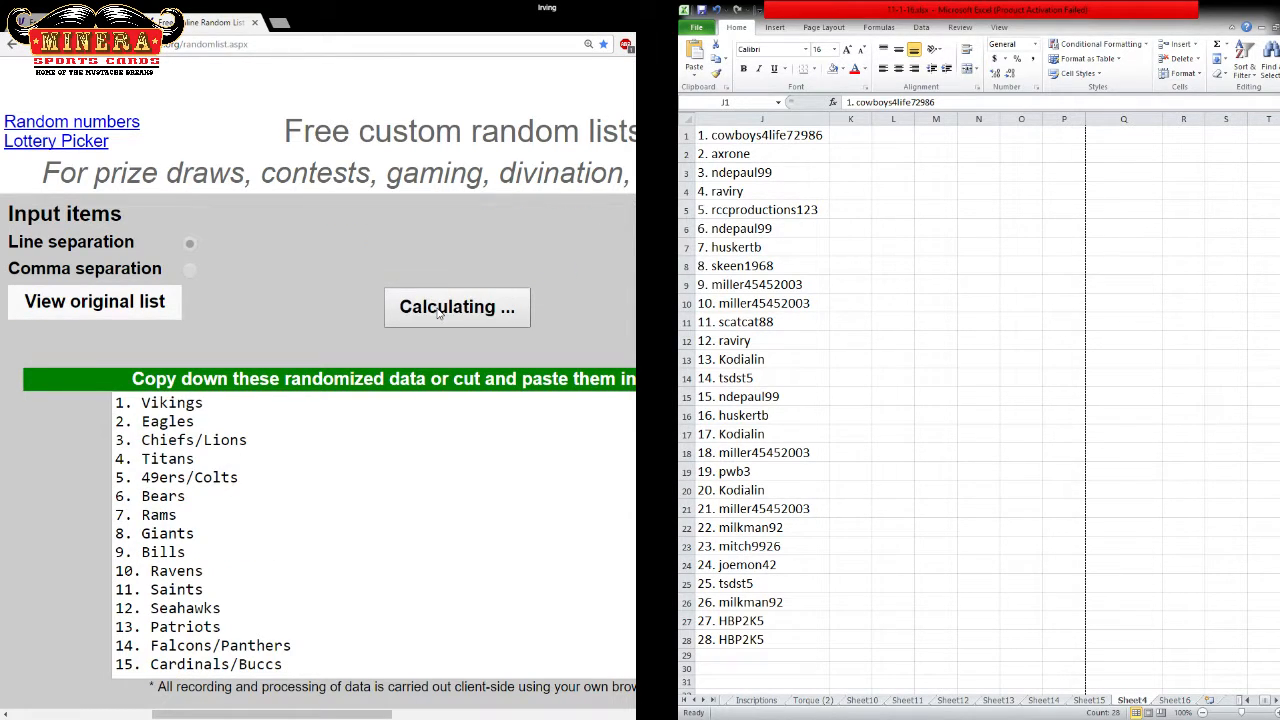
{"action": "left_click", "coordinate": [456, 308]}
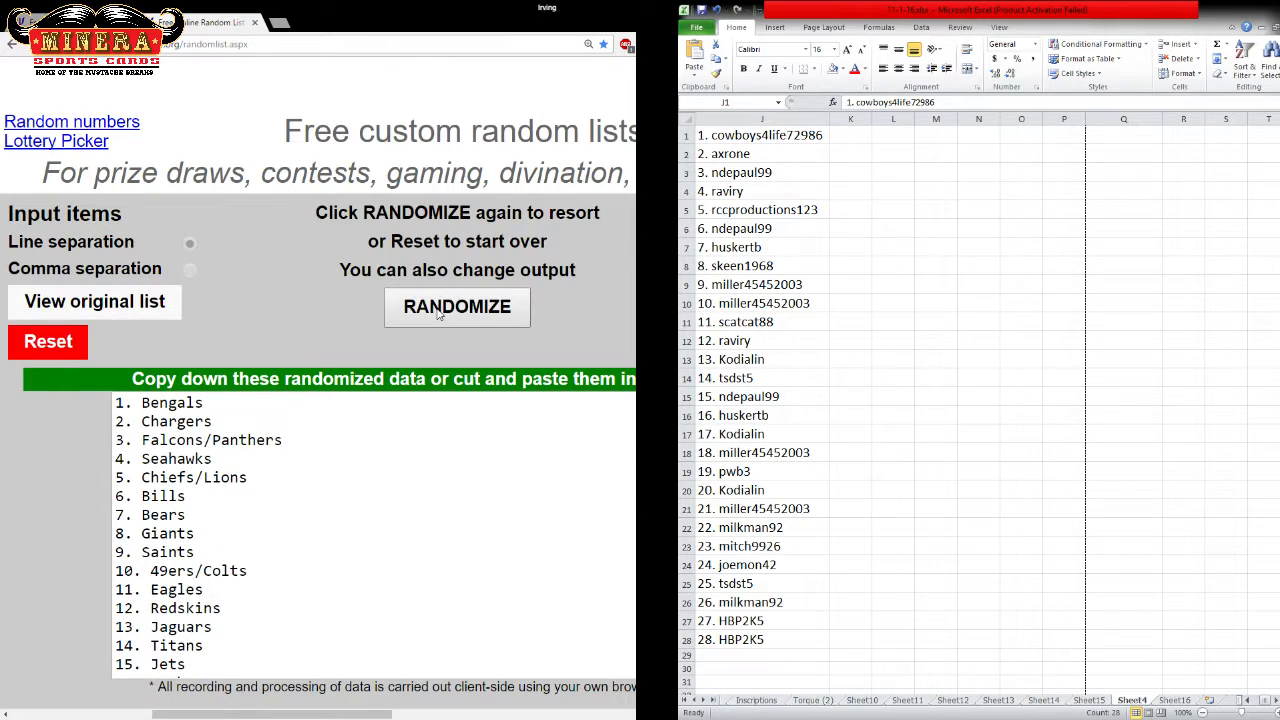
{"action": "left_click", "coordinate": [456, 308]}
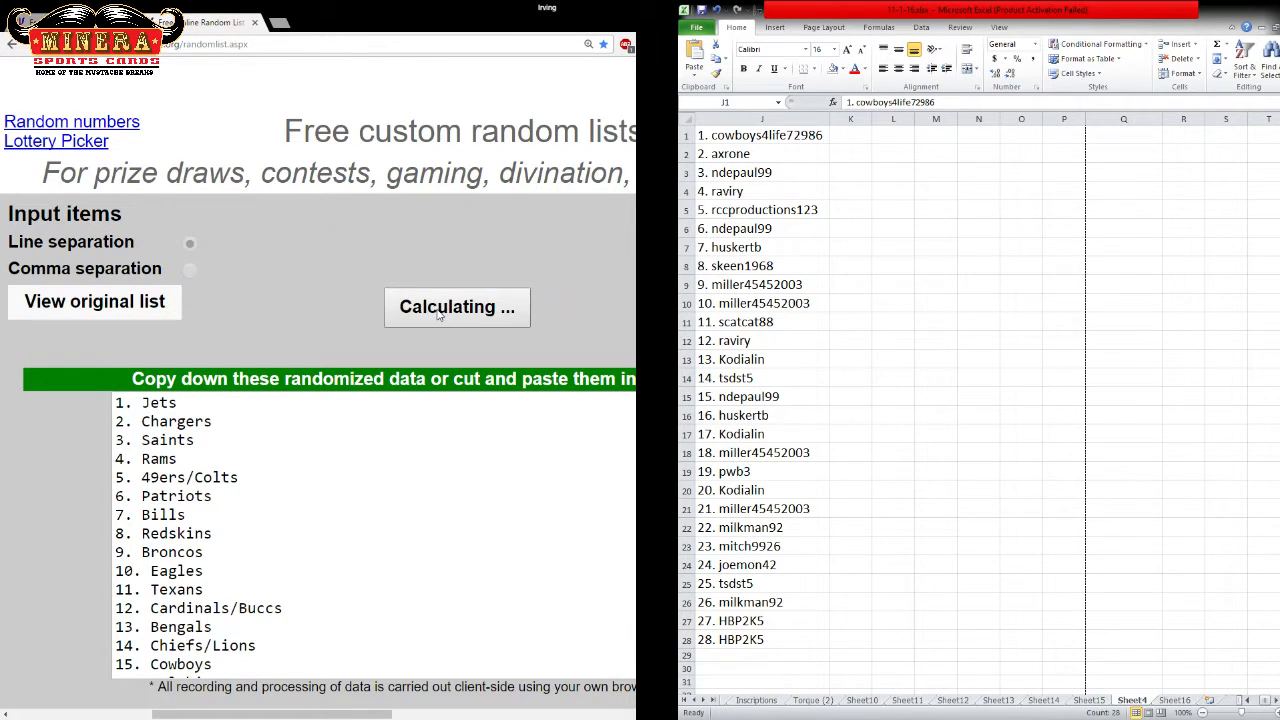
{"action": "left_click", "coordinate": [456, 308]}
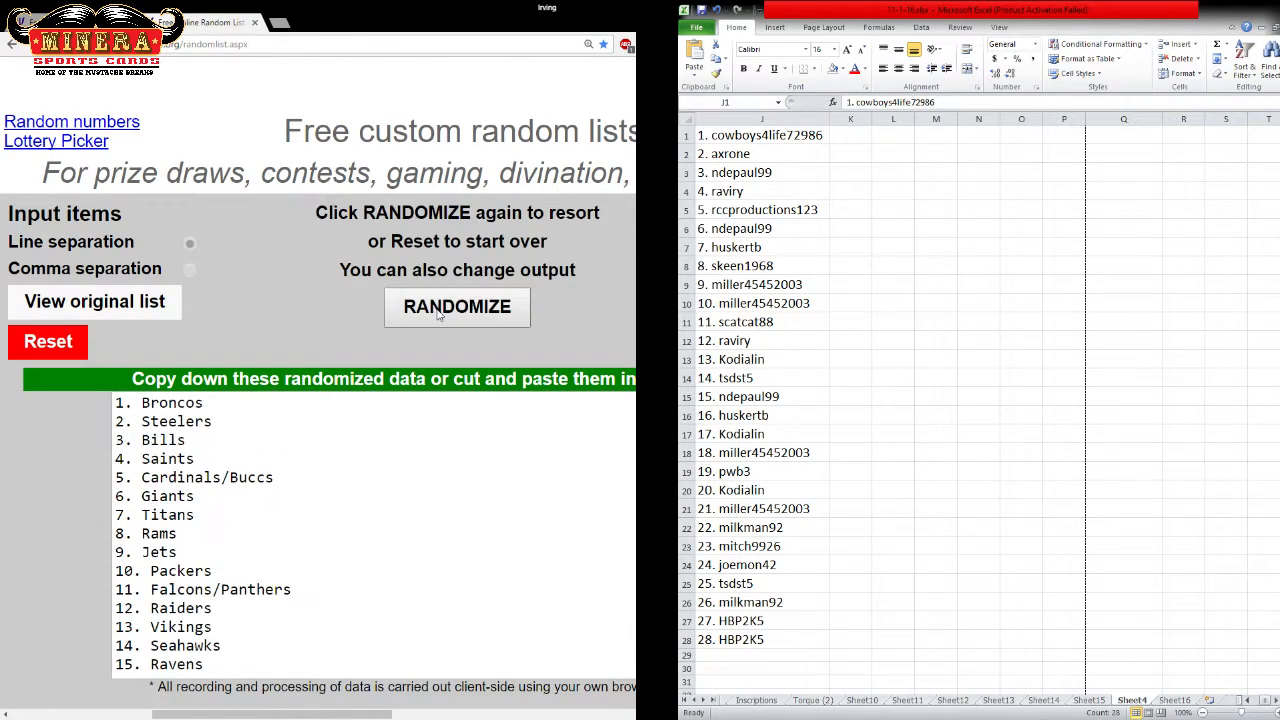
{"action": "left_click_drag", "start_coordinate": [144, 402], "coordinate": [234, 616]}
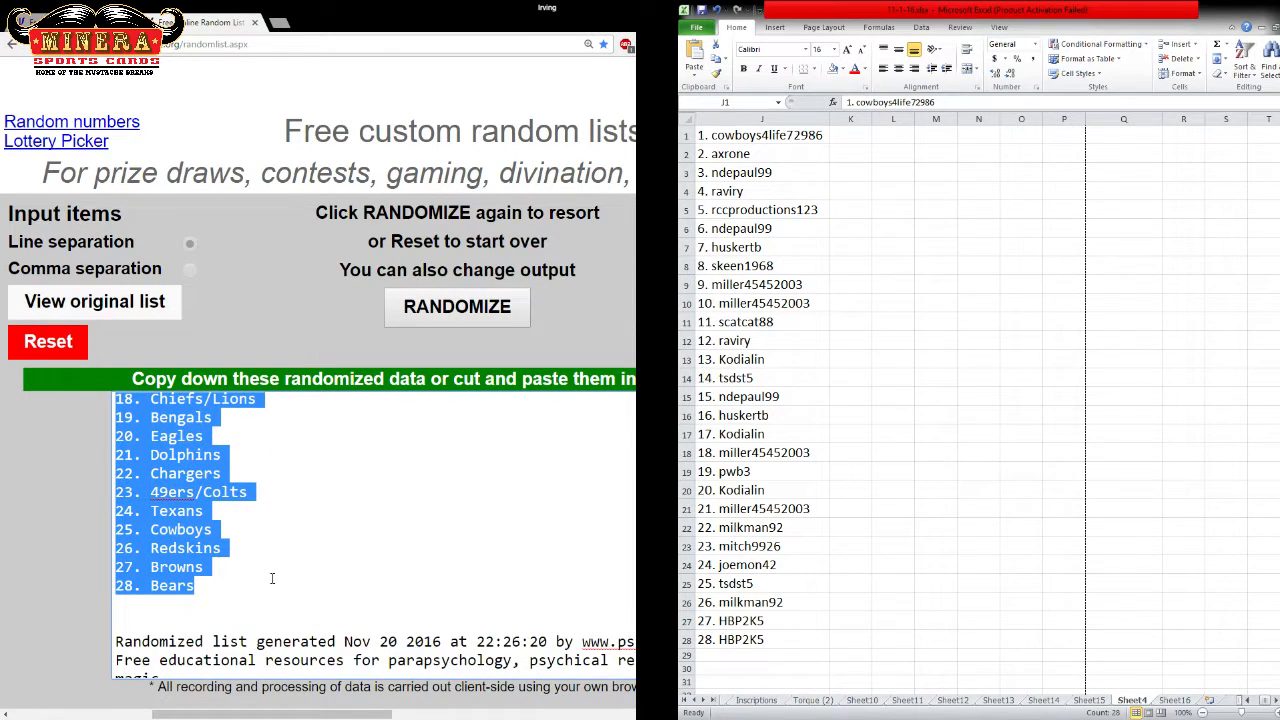
{"action": "mouse_move", "coordinate": [238, 388]}
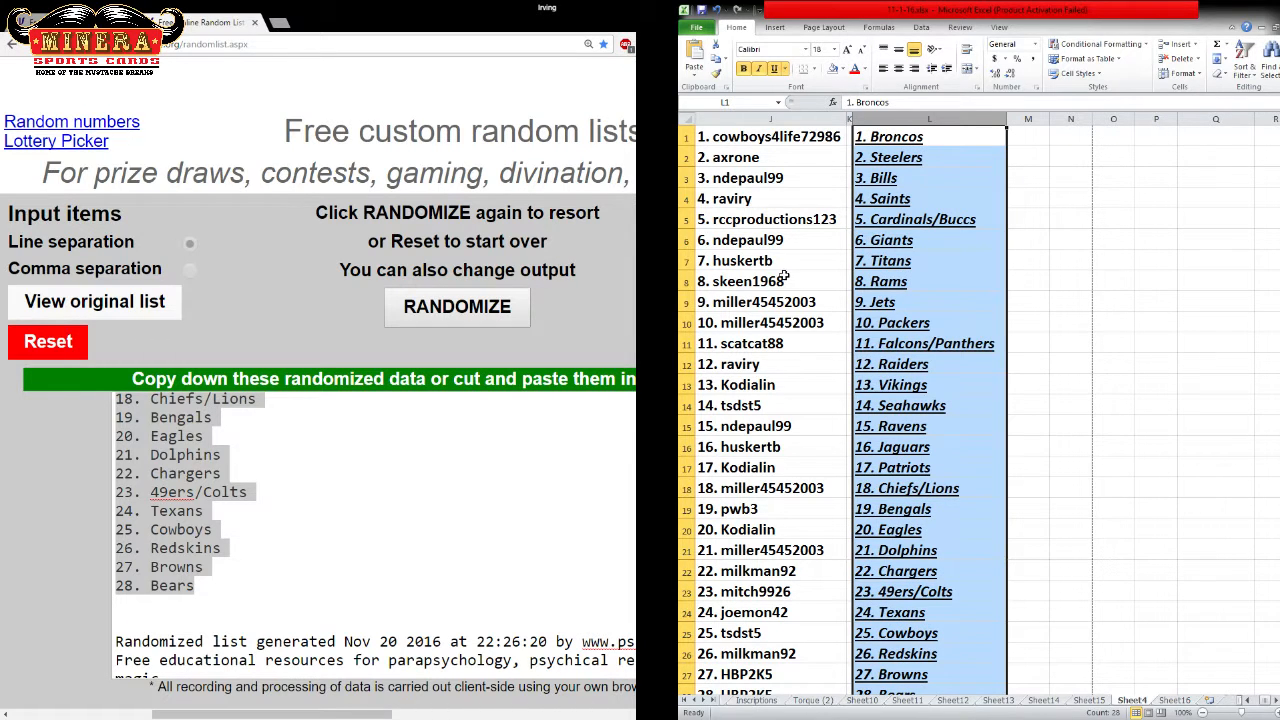
{"action": "left_click", "coordinate": [770, 218]}
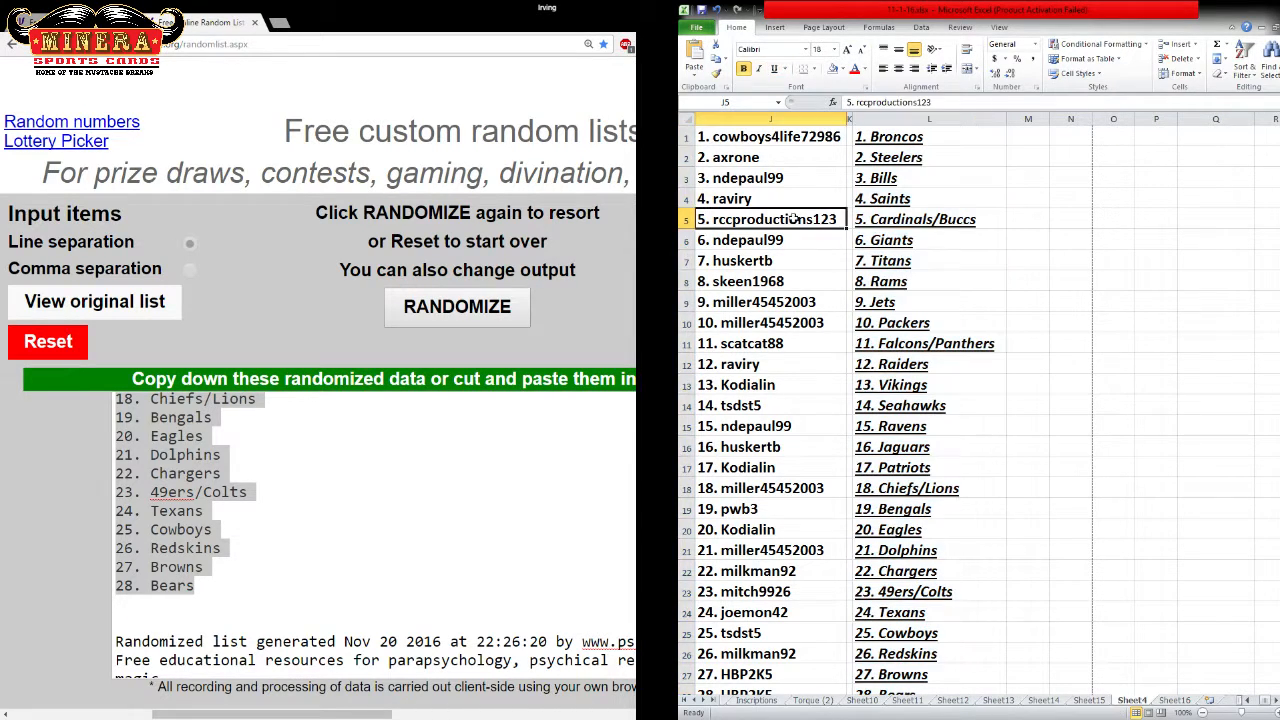
{"action": "left_click", "coordinate": [764, 260]}
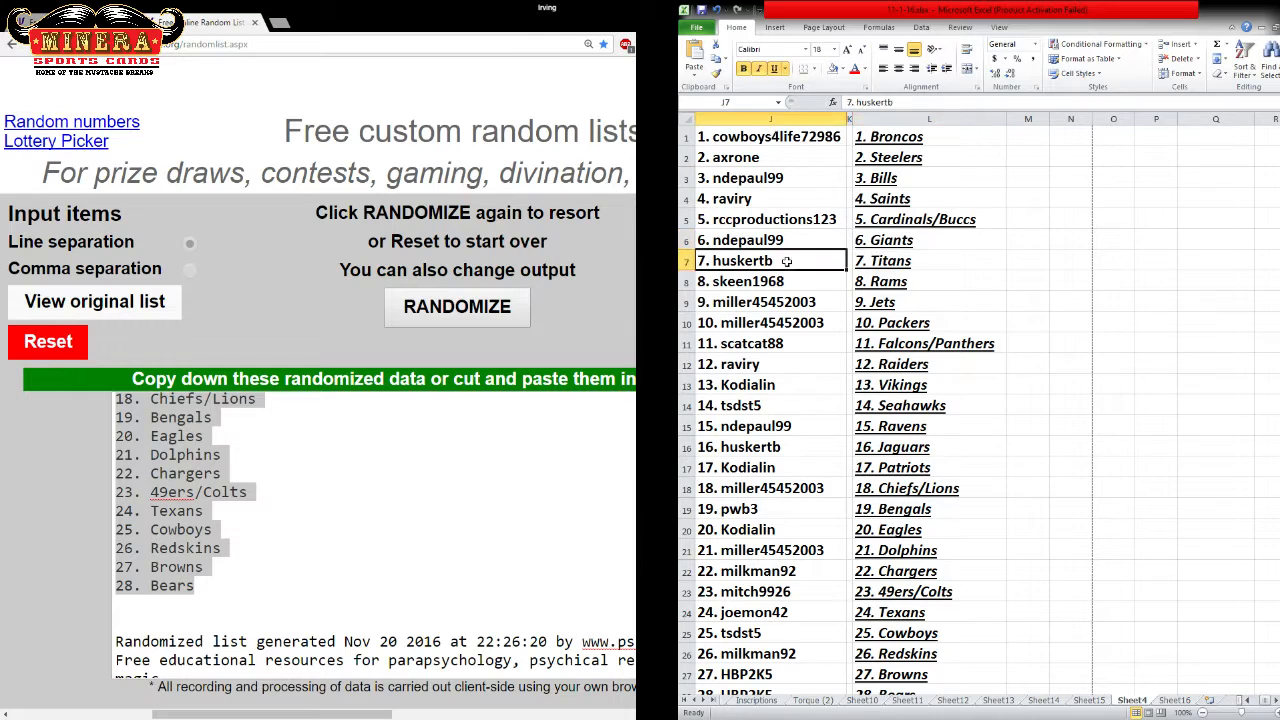
{"action": "left_click", "coordinate": [928, 280]}
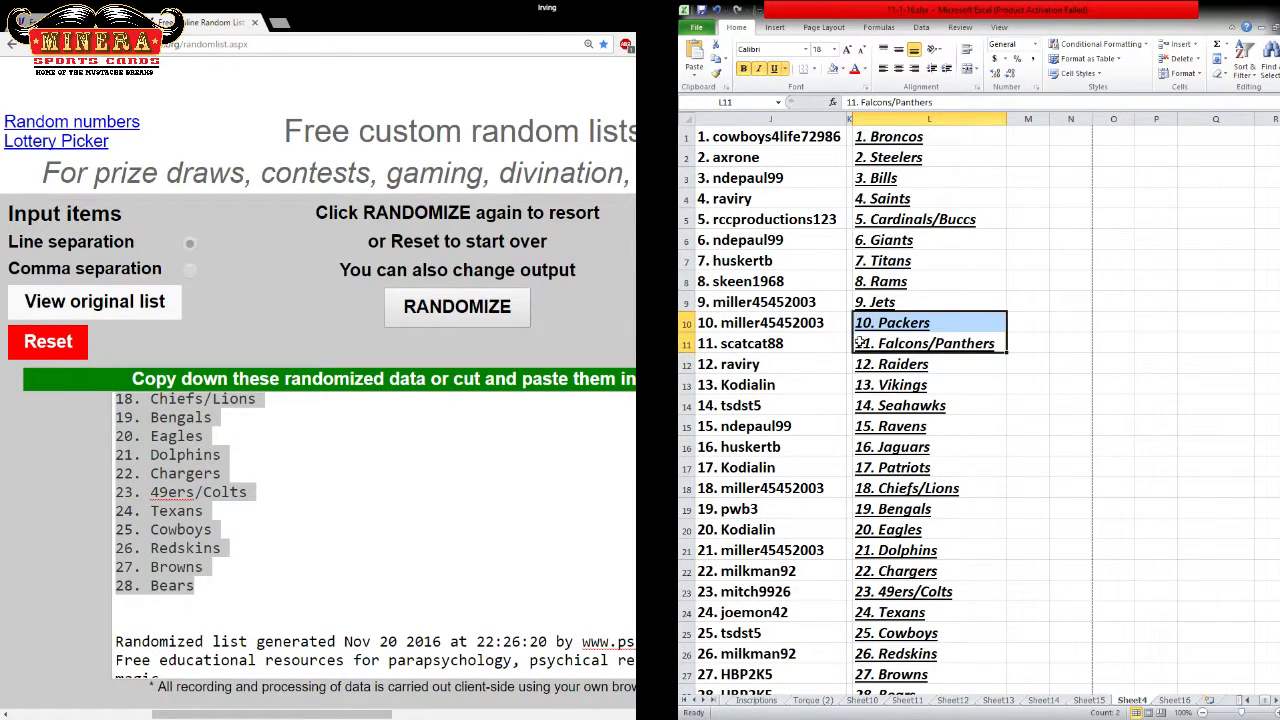
{"action": "left_click", "coordinate": [928, 344]}
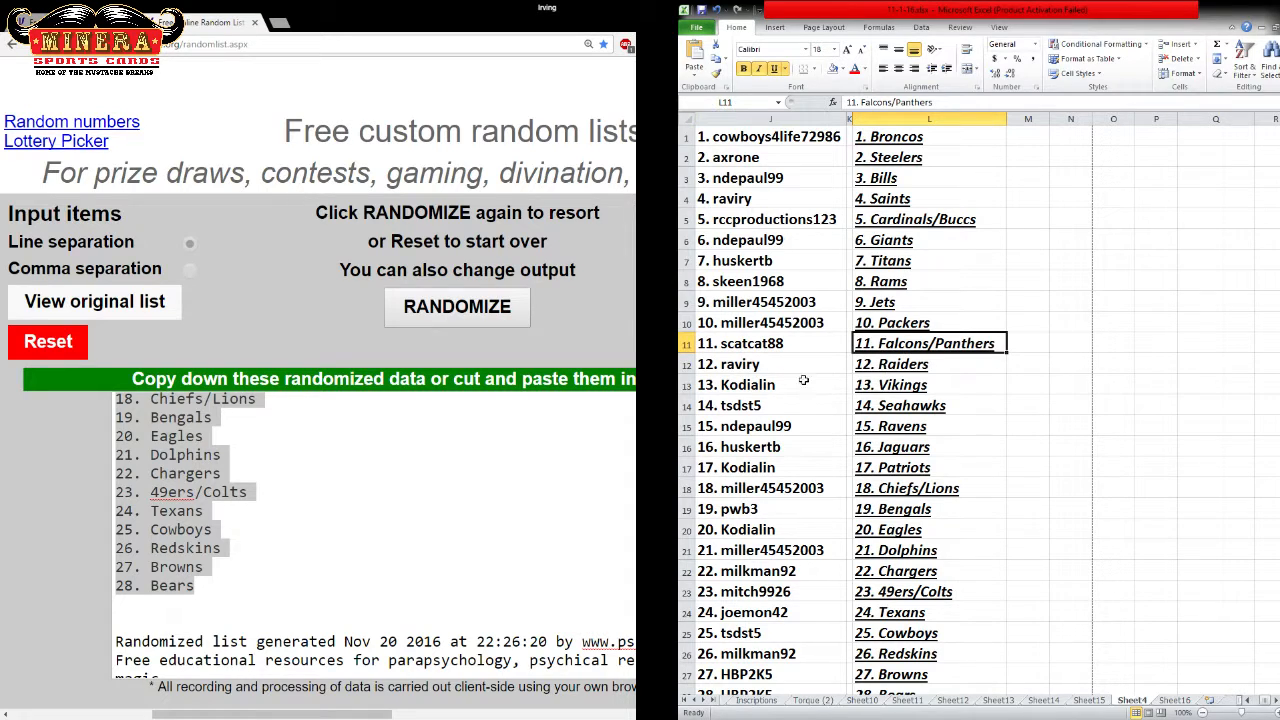
{"action": "left_click", "coordinate": [770, 384]}
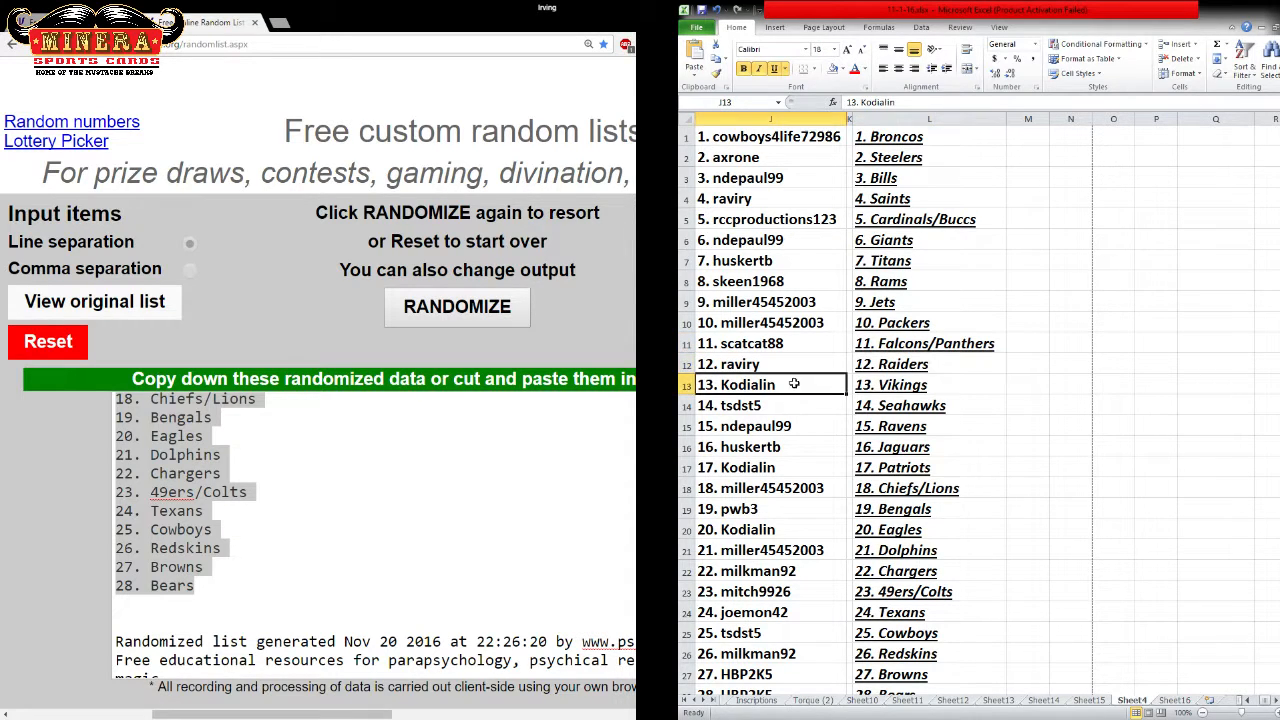
{"action": "left_click", "coordinate": [760, 404]}
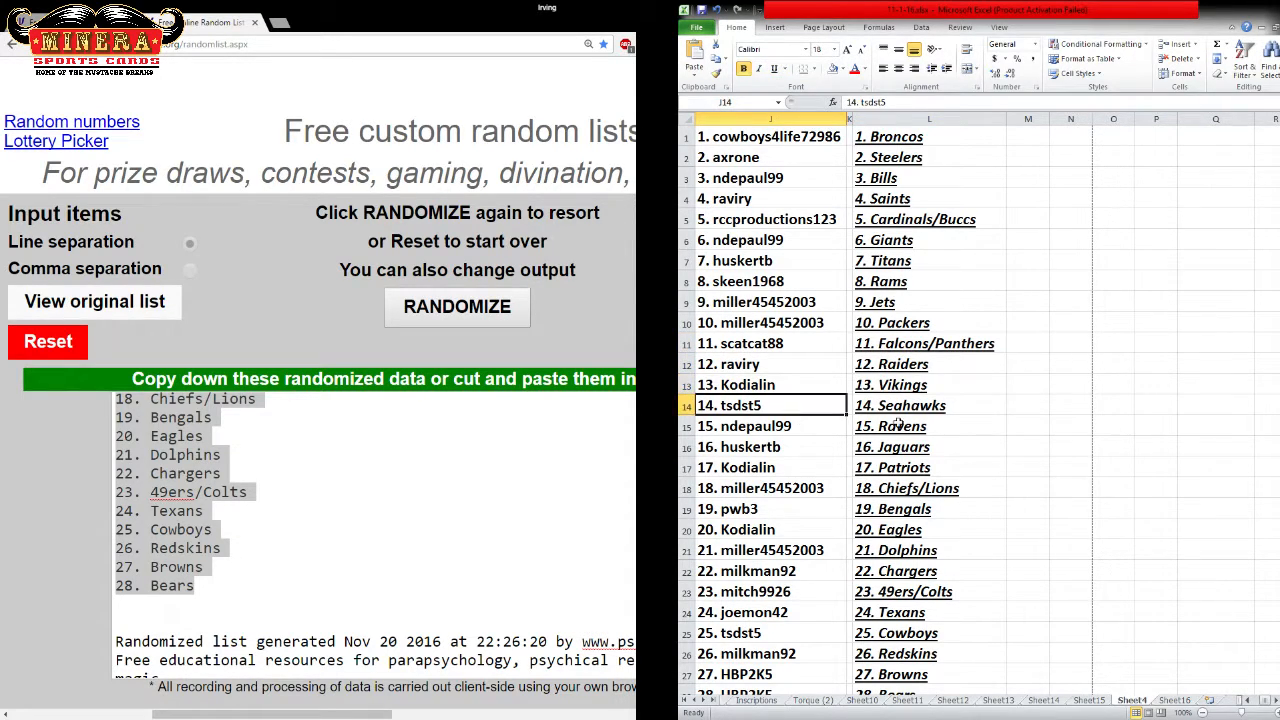
{"action": "left_click", "coordinate": [928, 404]}
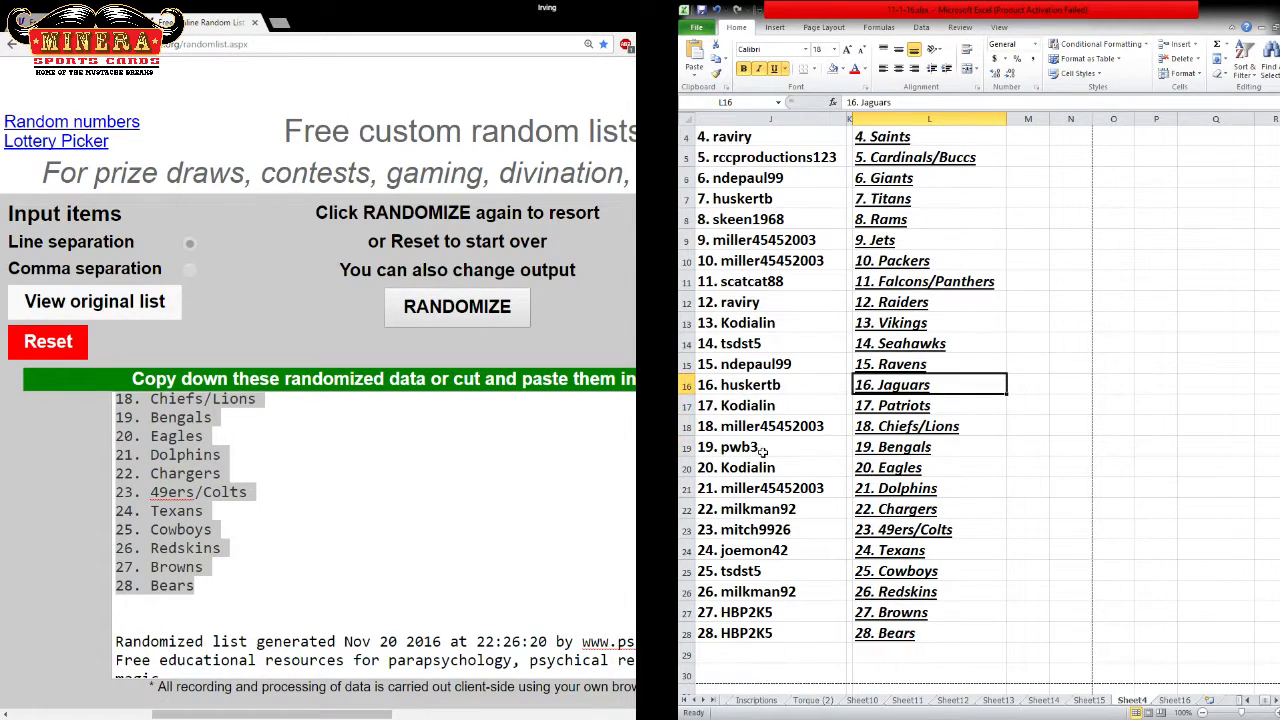
{"action": "left_click", "coordinate": [768, 426]}
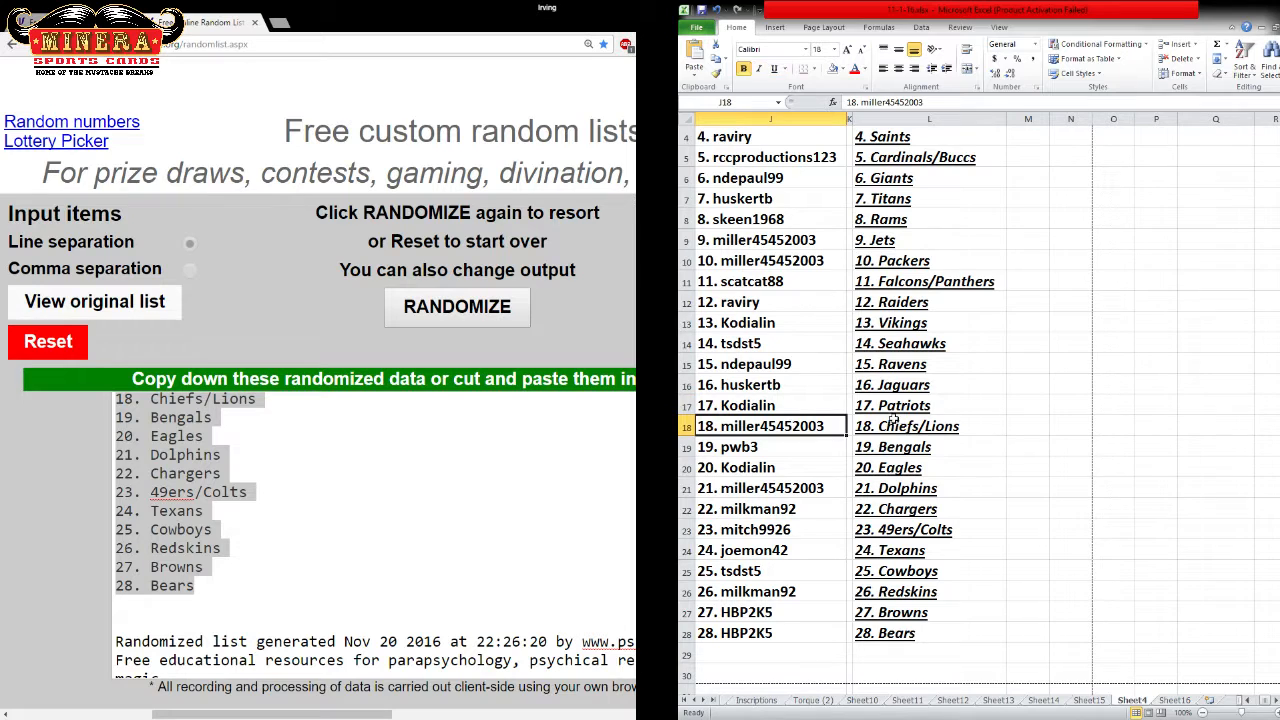
{"action": "left_click", "coordinate": [928, 446]}
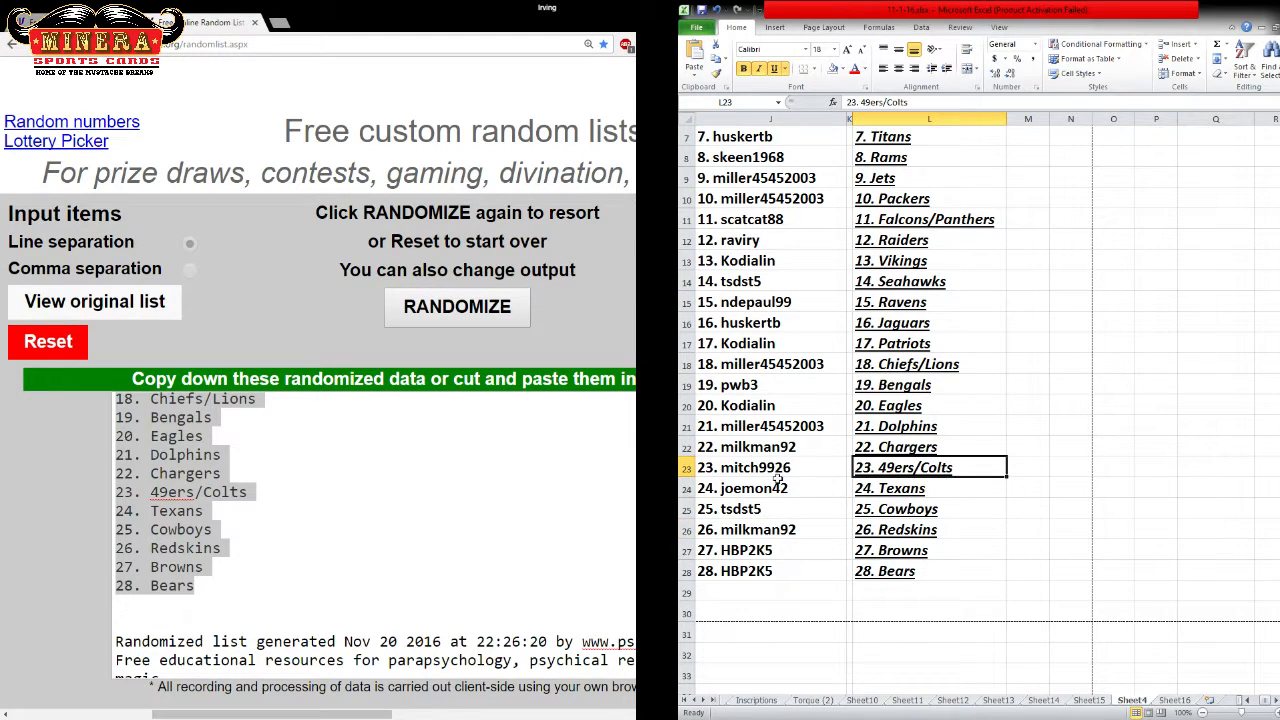
{"action": "left_click", "coordinate": [928, 510]}
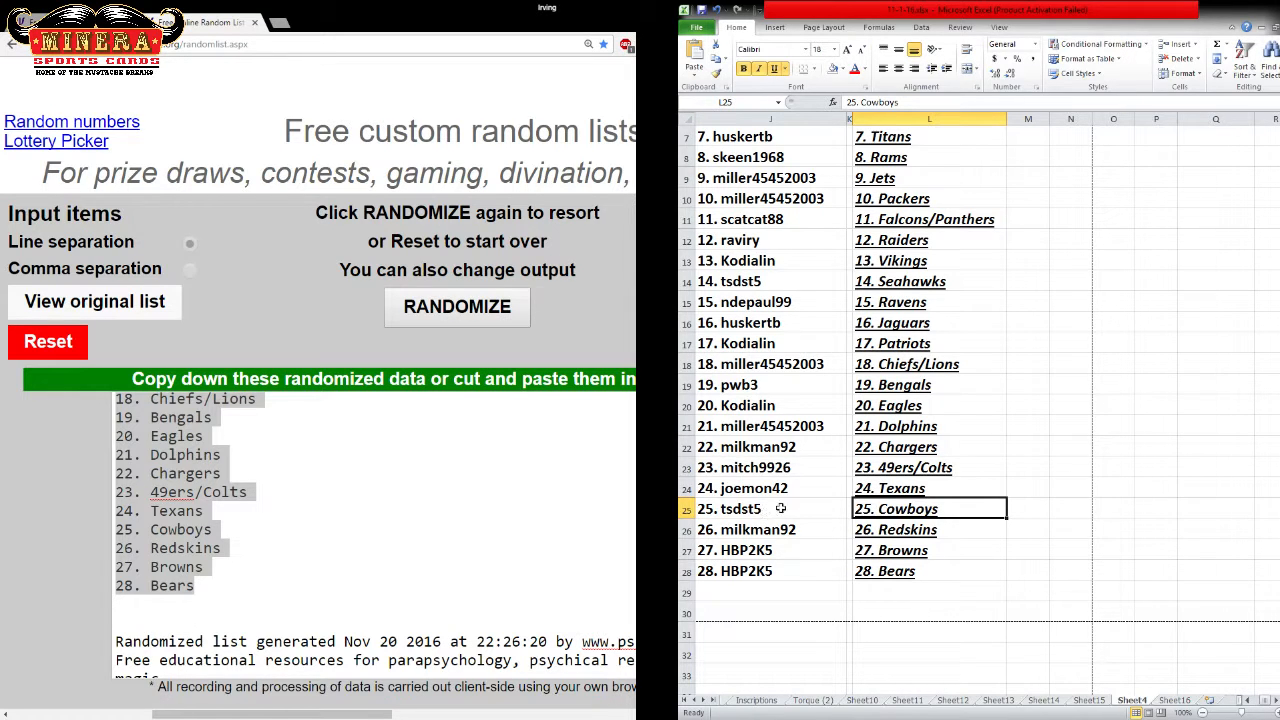
{"action": "left_click", "coordinate": [764, 550]}
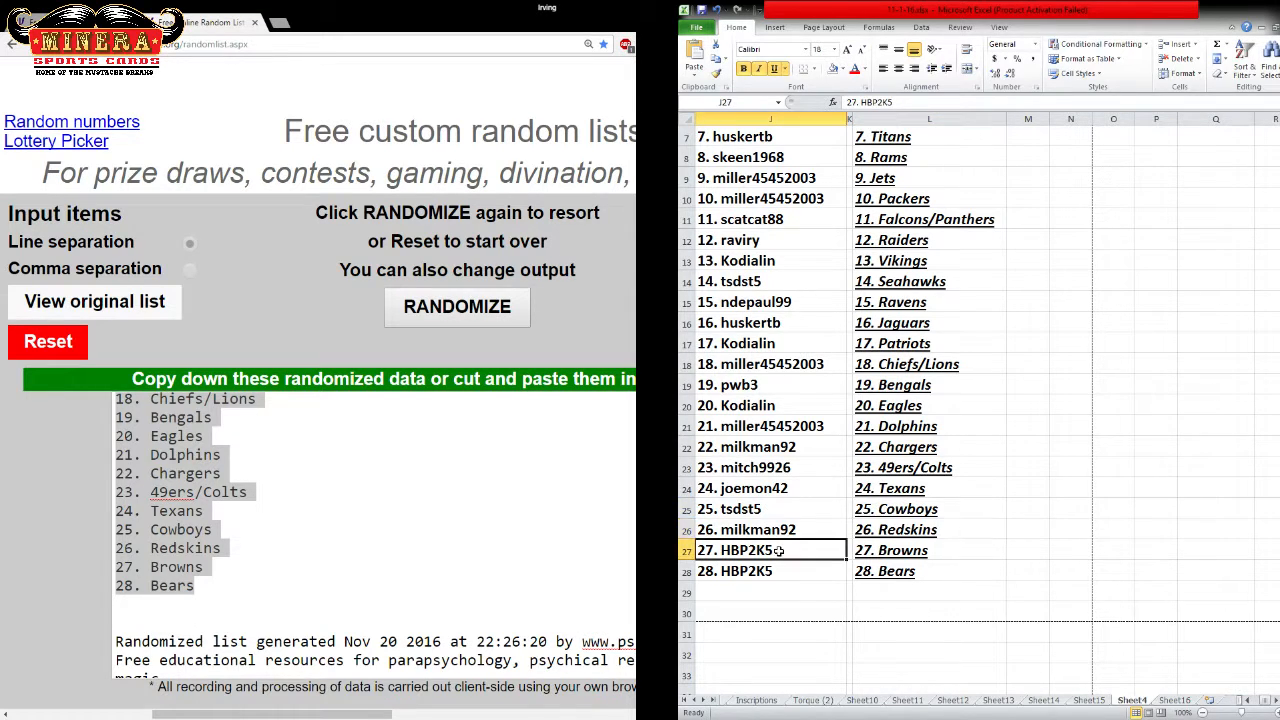